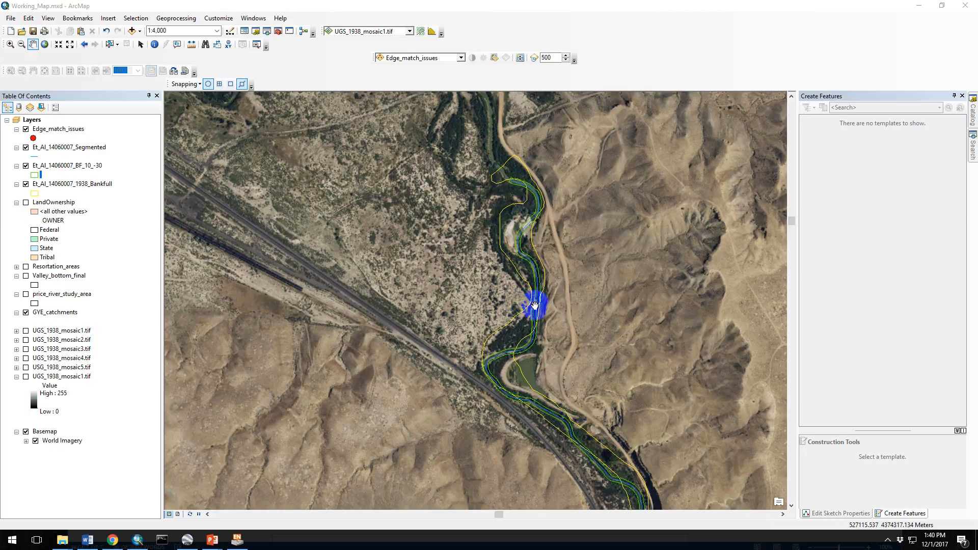
{"action": "mouse_move", "coordinate": [612, 341]}
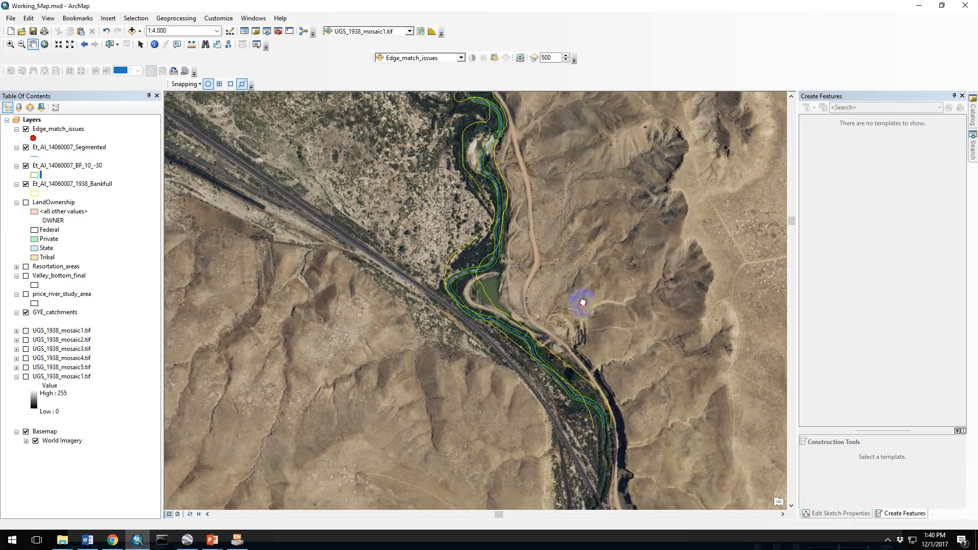
- Pan along the river past the pond and meanders, comparing outlines to the imagery
{"action": "left_click_drag", "start_coordinate": [581, 302], "coordinate": [611, 405]}
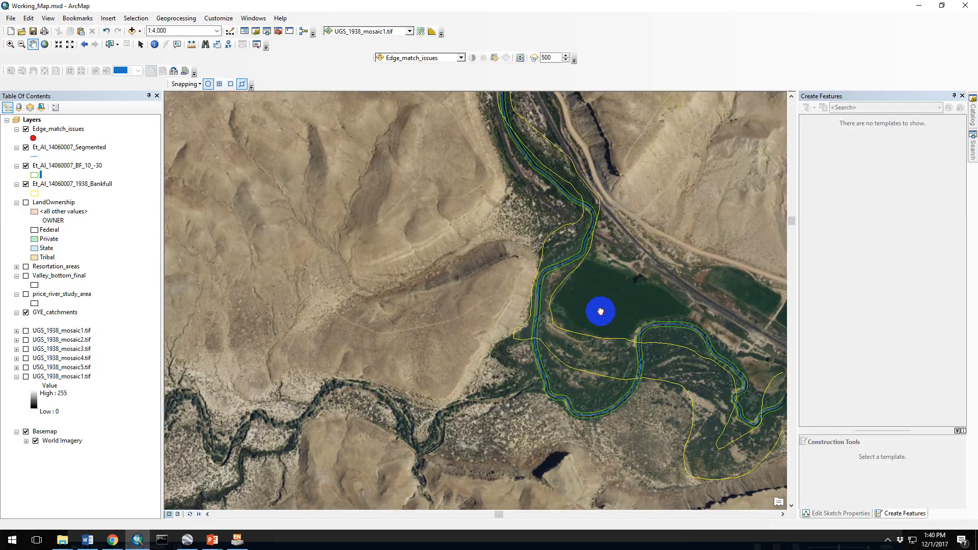
{"action": "left_click_drag", "start_coordinate": [601, 311], "coordinate": [680, 327]}
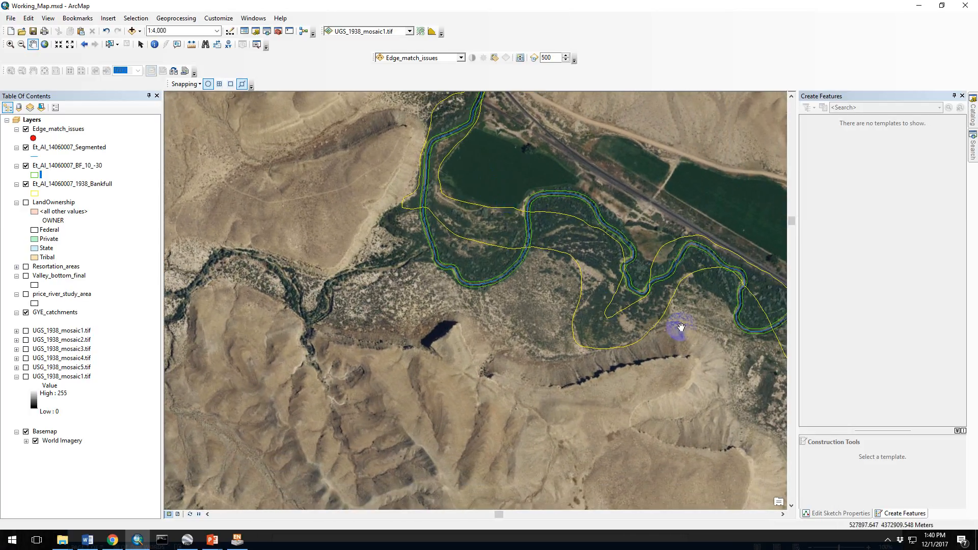
{"action": "left_click_drag", "start_coordinate": [680, 328], "coordinate": [634, 318]}
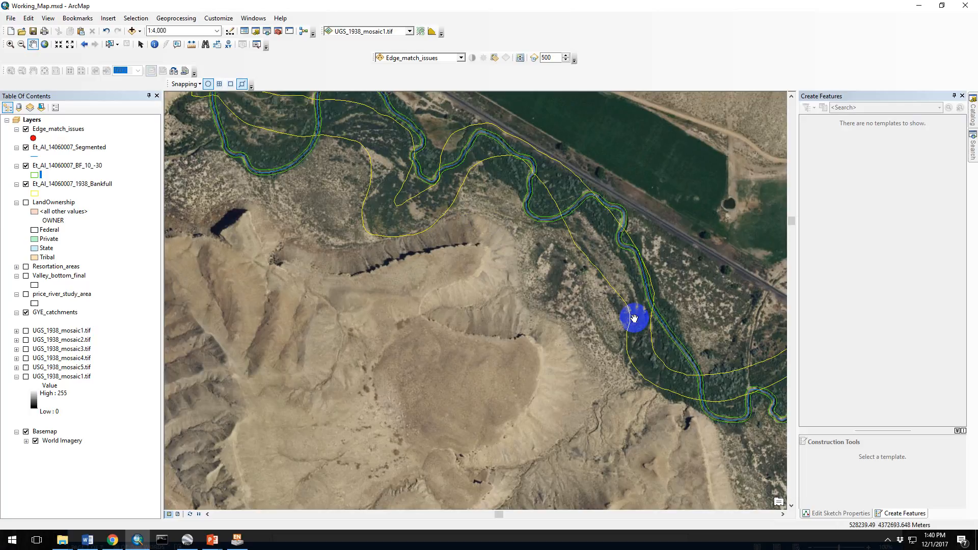
{"action": "left_click_drag", "start_coordinate": [635, 318], "coordinate": [614, 373]}
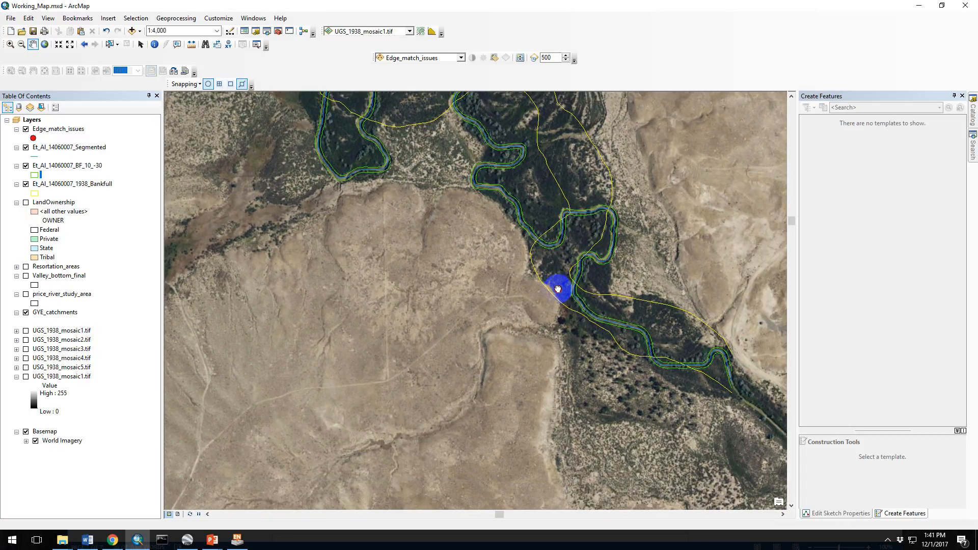
- Pan through the looping canyon meanders and center the red edge-match issue point
{"action": "left_click_drag", "start_coordinate": [558, 289], "coordinate": [571, 335]}
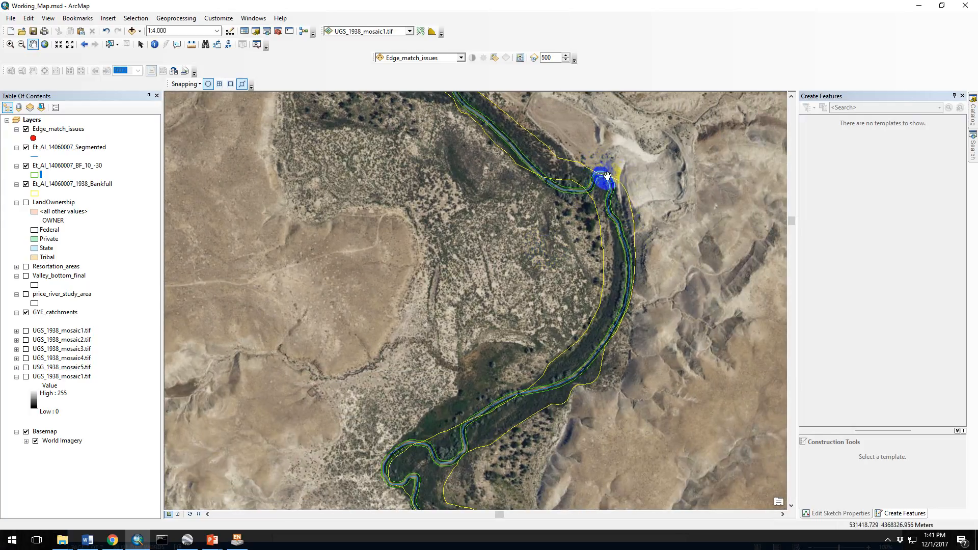
{"action": "left_click_drag", "start_coordinate": [605, 177], "coordinate": [562, 331]}
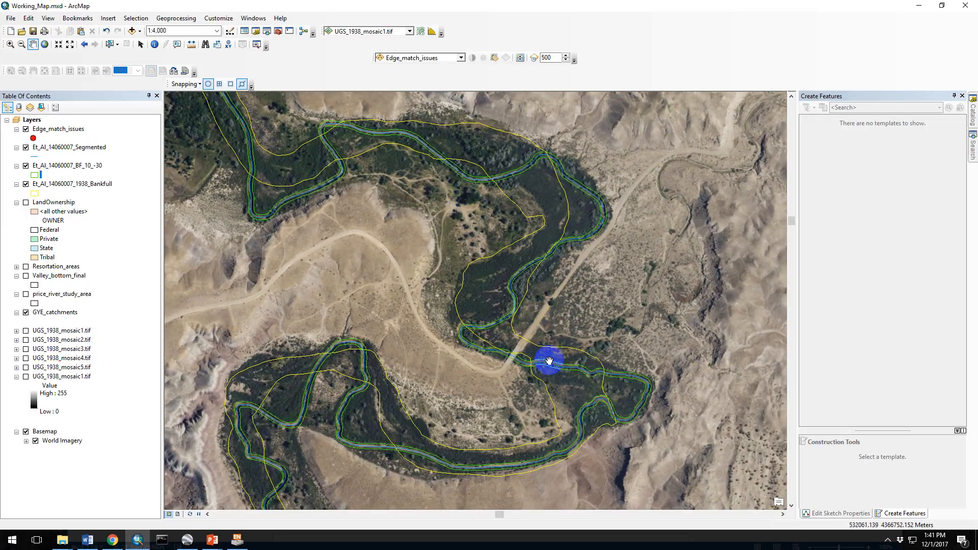
{"action": "left_click_drag", "start_coordinate": [549, 361], "coordinate": [527, 333]}
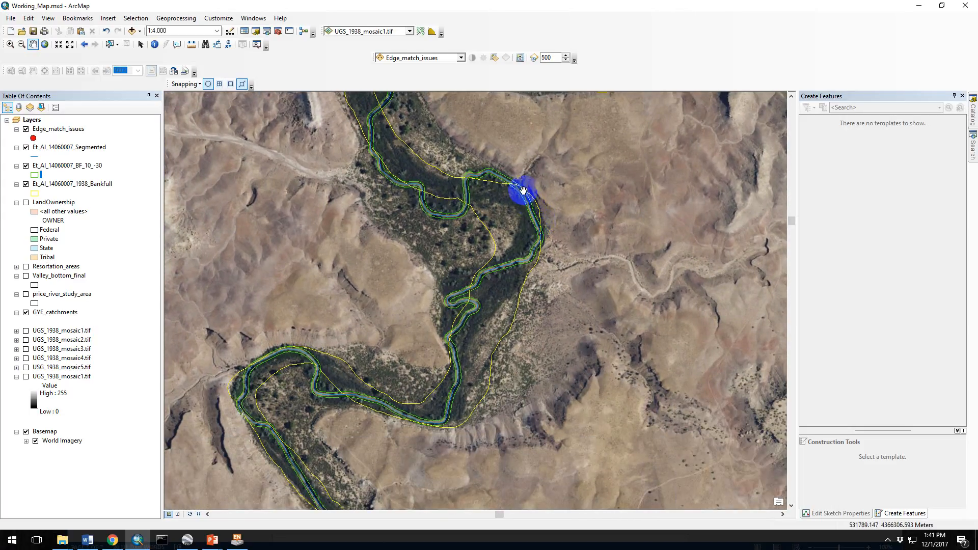
{"action": "left_click_drag", "start_coordinate": [524, 190], "coordinate": [486, 249]}
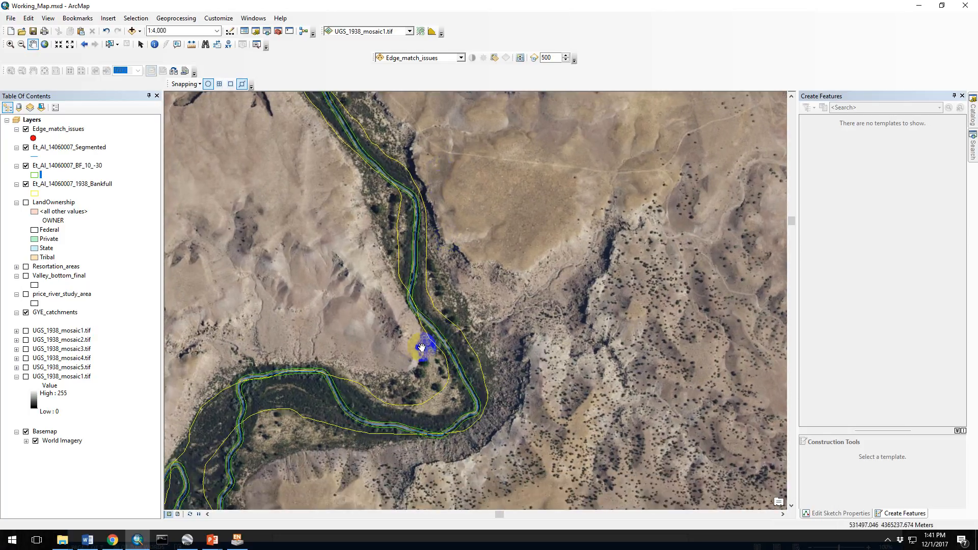
{"action": "left_click_drag", "start_coordinate": [424, 348], "coordinate": [554, 242]}
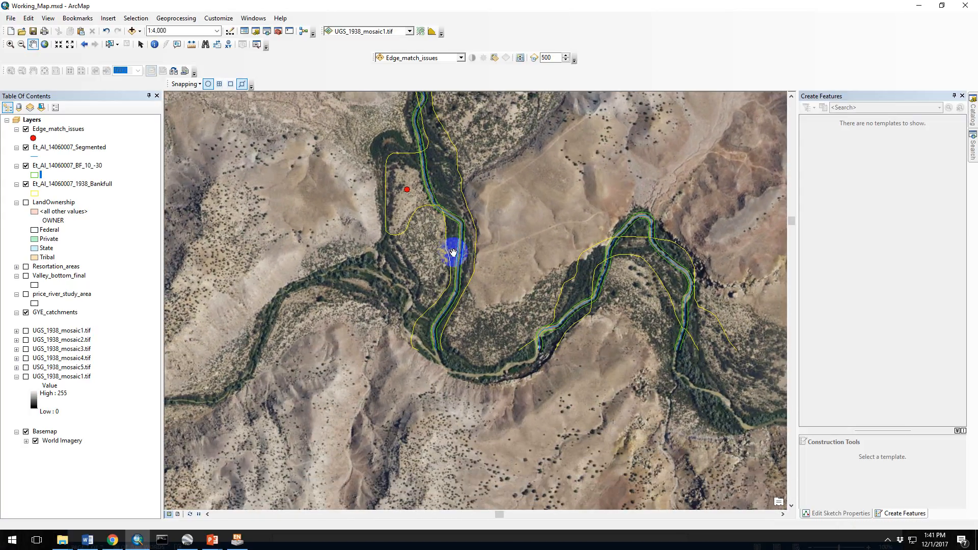
{"action": "left_click_drag", "start_coordinate": [452, 252], "coordinate": [483, 323]}
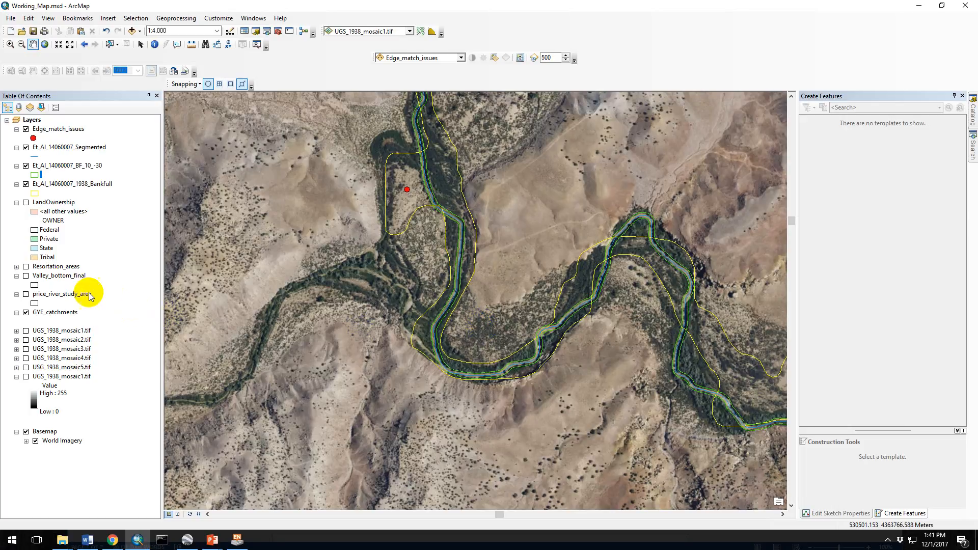
- Pan along the long straight reach to the sharp bend with several edge-match points
{"action": "left_click", "coordinate": [26, 275]}
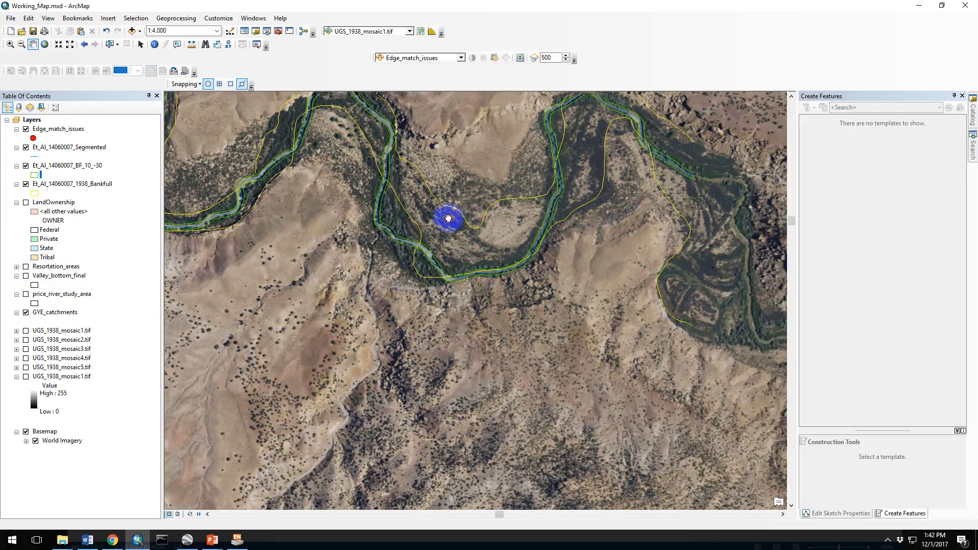
{"action": "left_click_drag", "start_coordinate": [448, 219], "coordinate": [574, 250]}
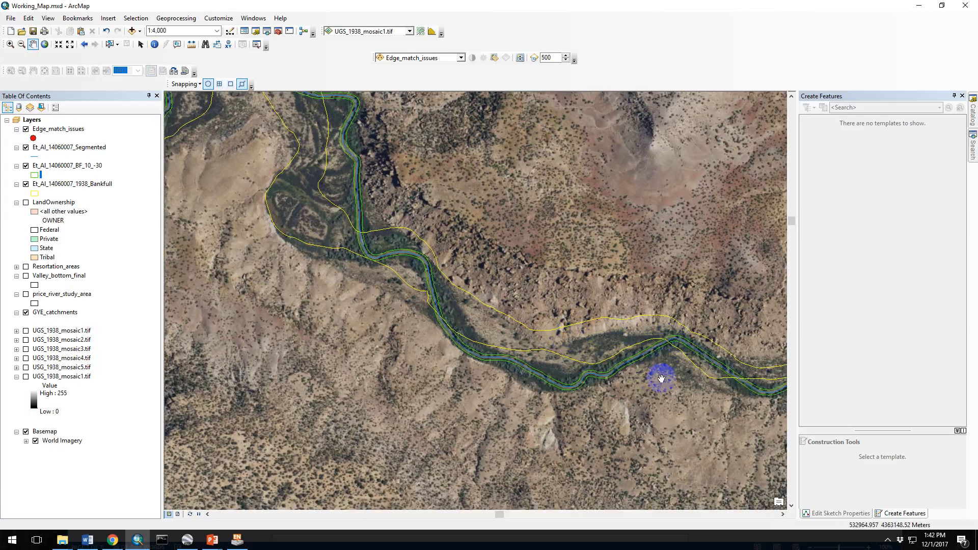
{"action": "left_click_drag", "start_coordinate": [662, 377], "coordinate": [667, 357]}
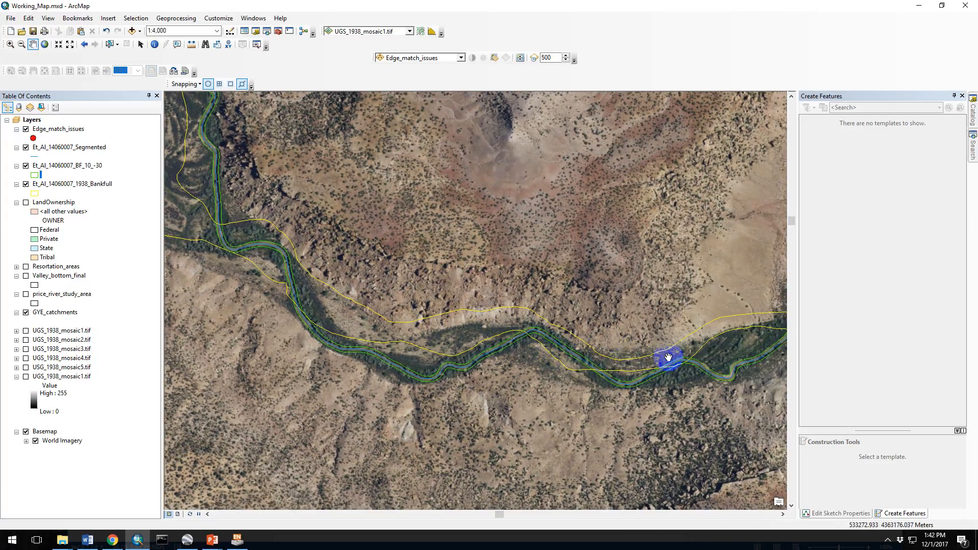
{"action": "left_click_drag", "start_coordinate": [667, 358], "coordinate": [565, 361]}
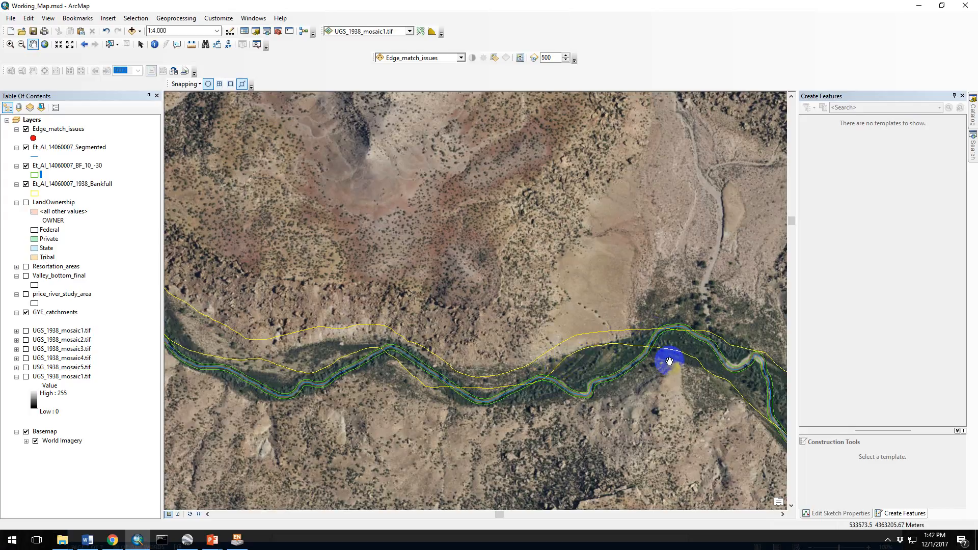
{"action": "left_click_drag", "start_coordinate": [670, 360], "coordinate": [601, 370]}
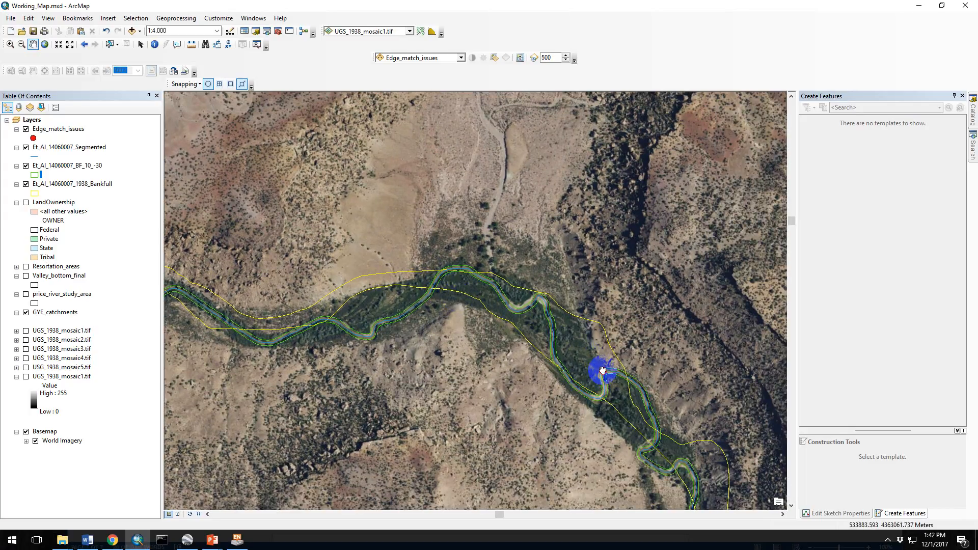
{"action": "left_click_drag", "start_coordinate": [602, 371], "coordinate": [484, 281]}
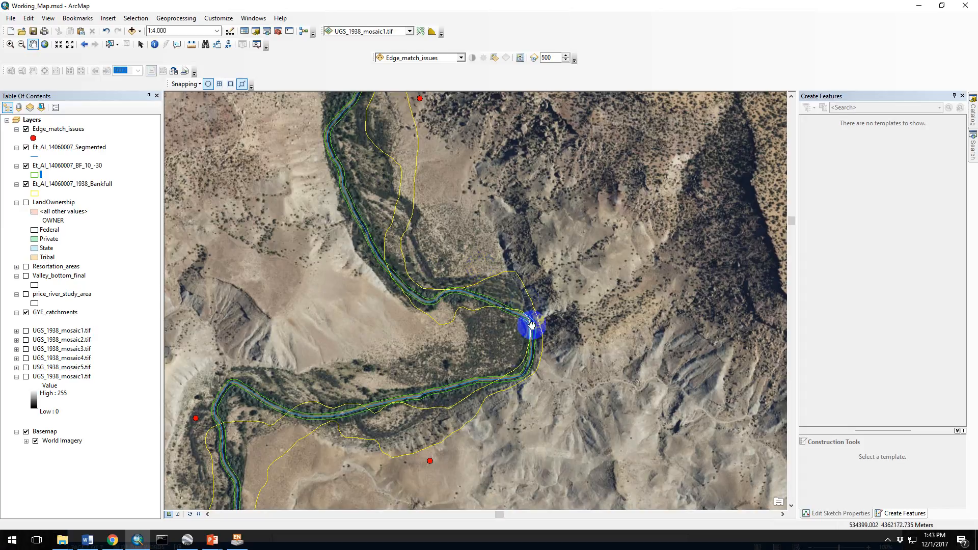
- Pan through successive meanders and a double bend to the broad canyon bend
{"action": "left_click_drag", "start_coordinate": [530, 324], "coordinate": [452, 259]}
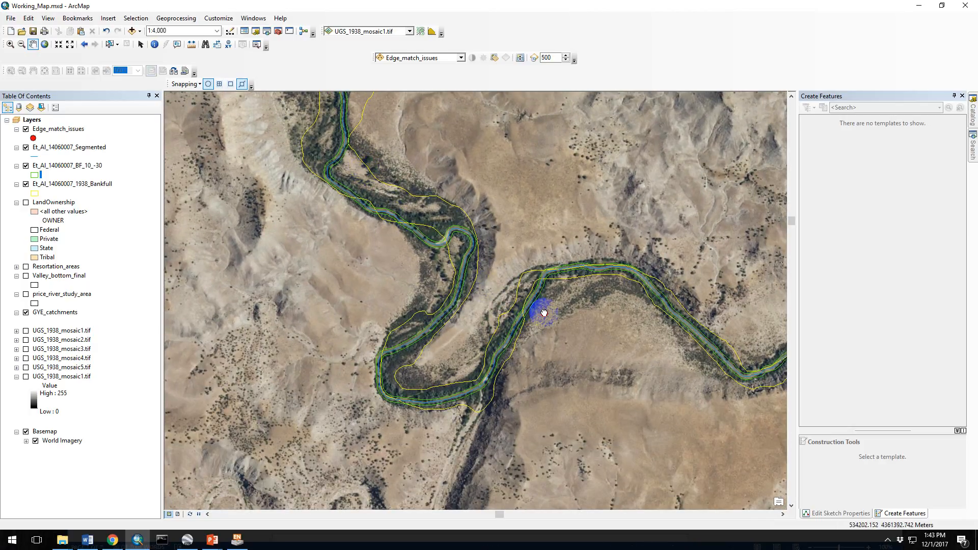
{"action": "left_click_drag", "start_coordinate": [543, 312], "coordinate": [503, 320]}
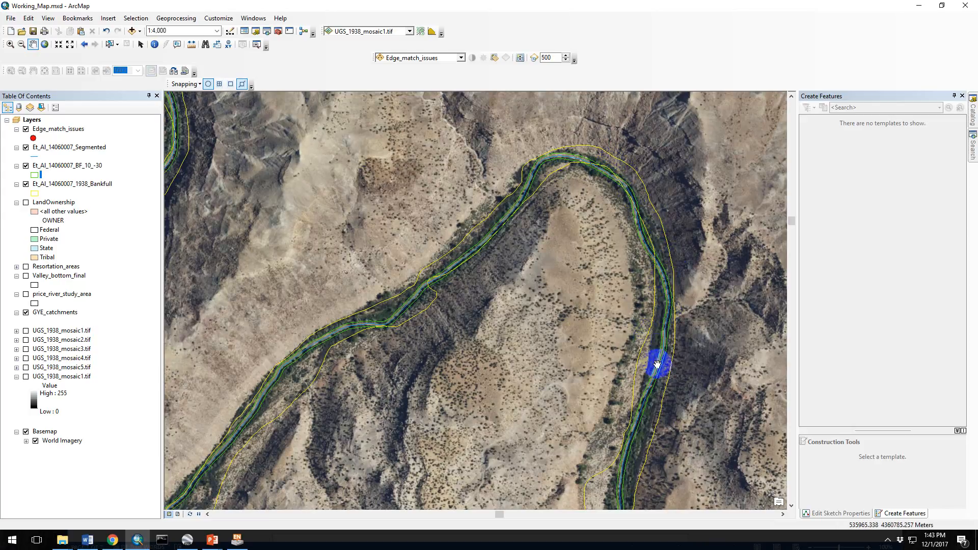
{"action": "left_click_drag", "start_coordinate": [656, 363], "coordinate": [592, 251]}
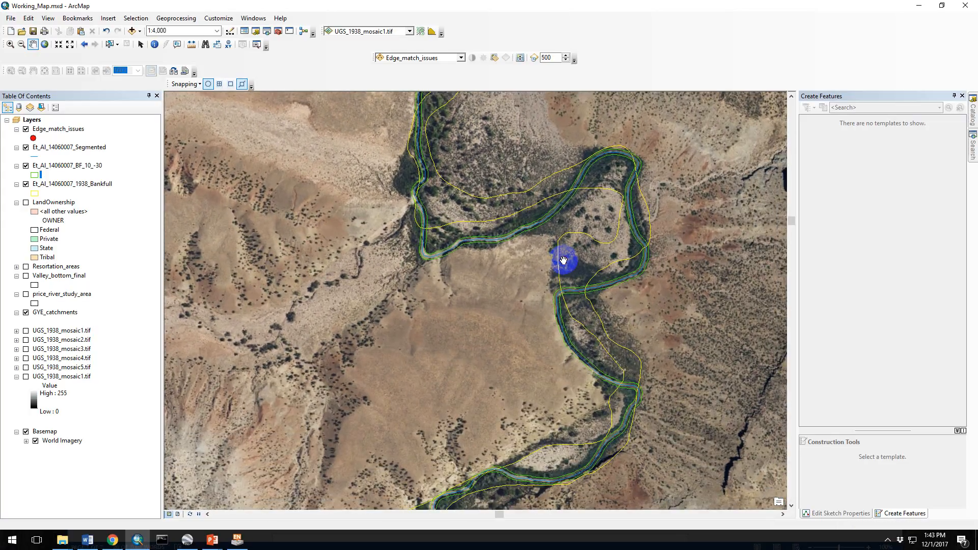
{"action": "left_click_drag", "start_coordinate": [565, 261], "coordinate": [512, 386]}
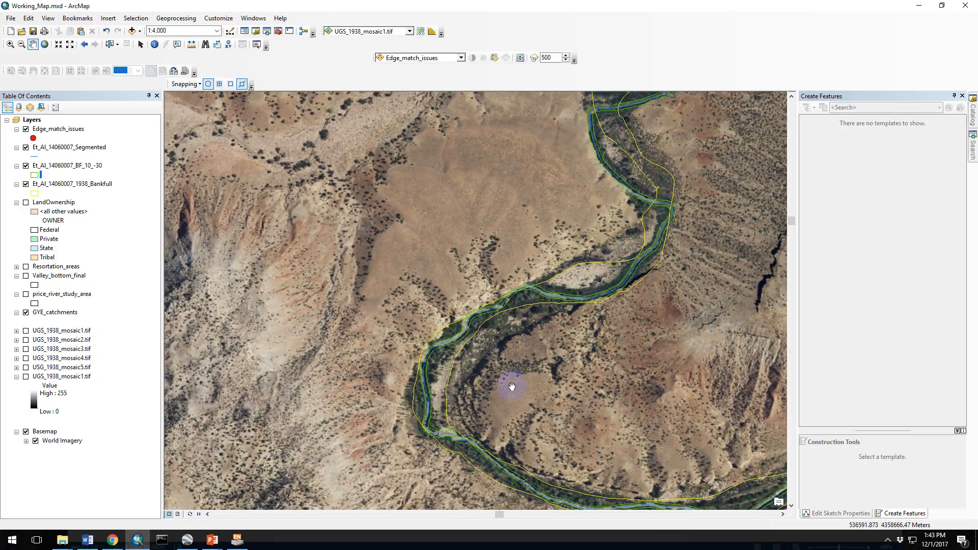
{"action": "left_click_drag", "start_coordinate": [511, 387], "coordinate": [509, 306]}
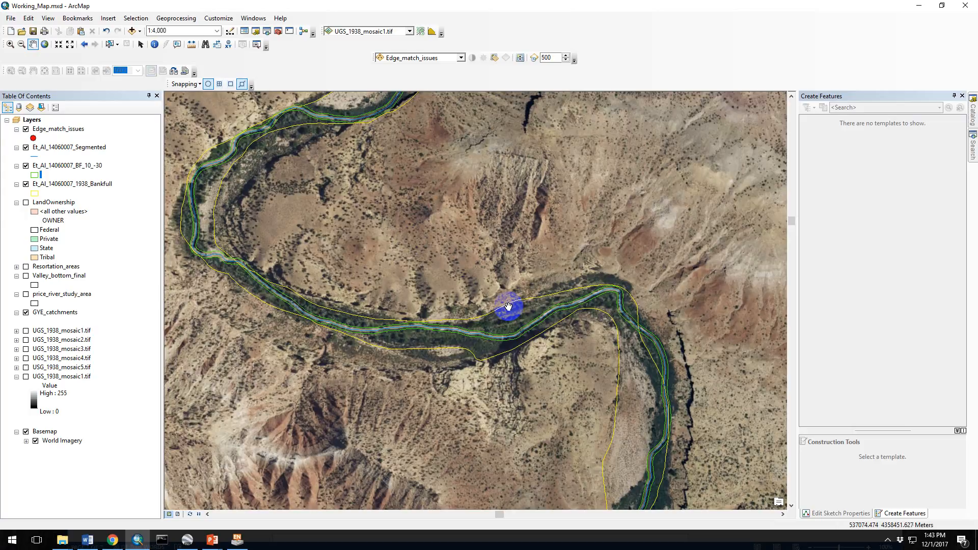
{"action": "left_click_drag", "start_coordinate": [509, 305], "coordinate": [592, 402]}
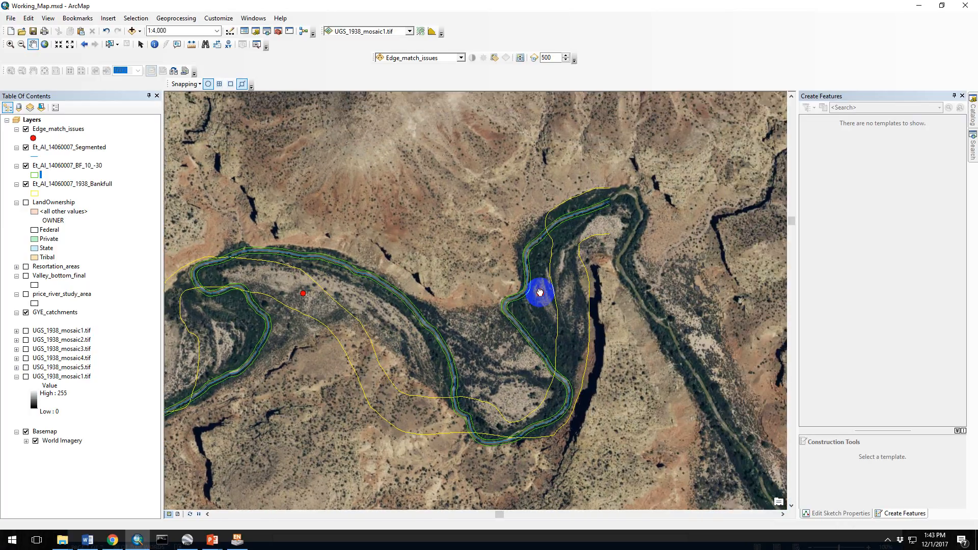
{"action": "left_click_drag", "start_coordinate": [539, 292], "coordinate": [605, 311]}
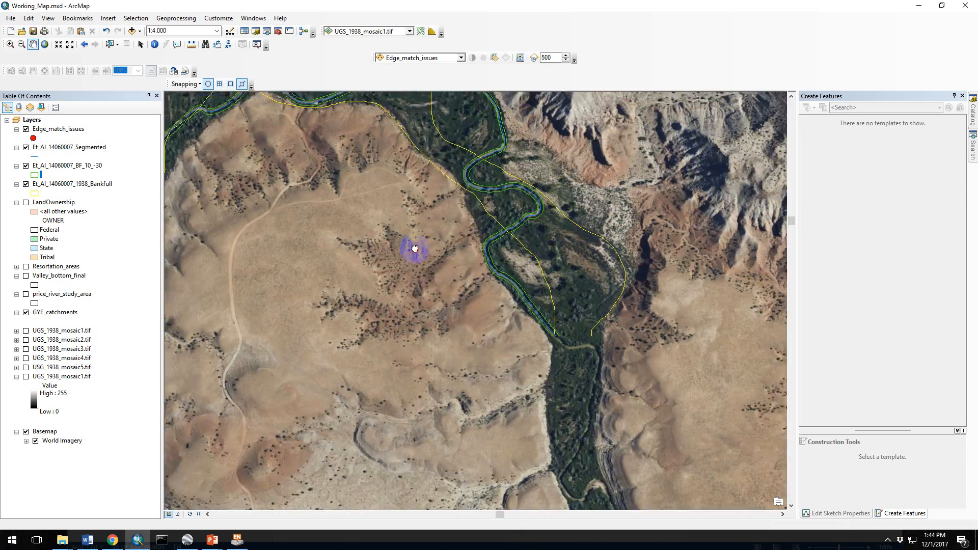
{"action": "left_click_drag", "start_coordinate": [413, 249], "coordinate": [437, 308]}
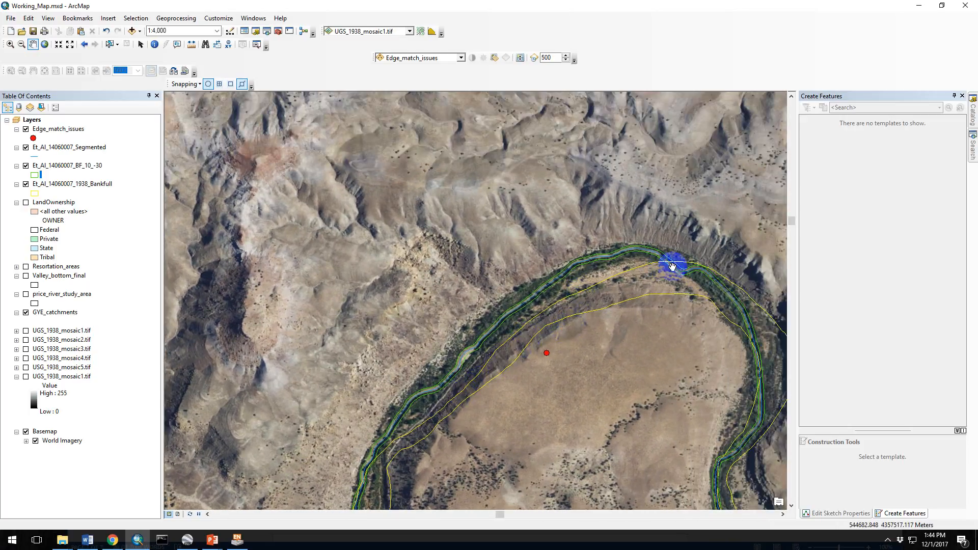
- Pan past the issue point and straying bankfull lines to the reach beside the railway
{"action": "left_click_drag", "start_coordinate": [673, 267], "coordinate": [723, 399]}
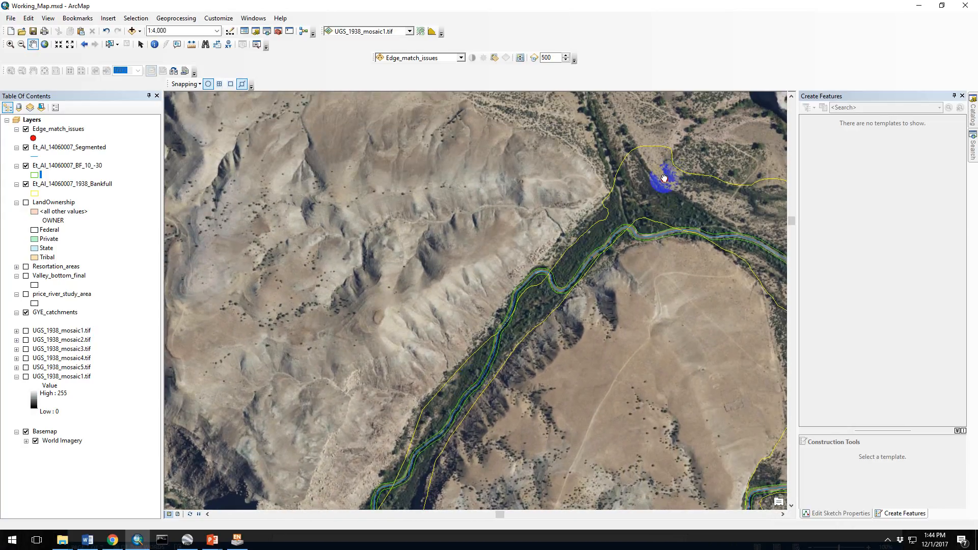
{"action": "left_click_drag", "start_coordinate": [664, 178], "coordinate": [645, 430]}
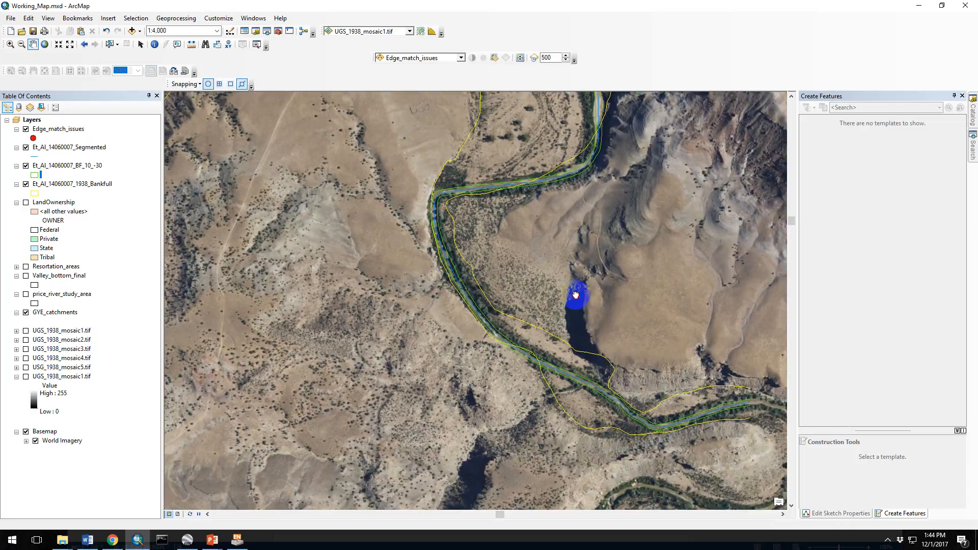
{"action": "left_click_drag", "start_coordinate": [574, 297], "coordinate": [606, 384]}
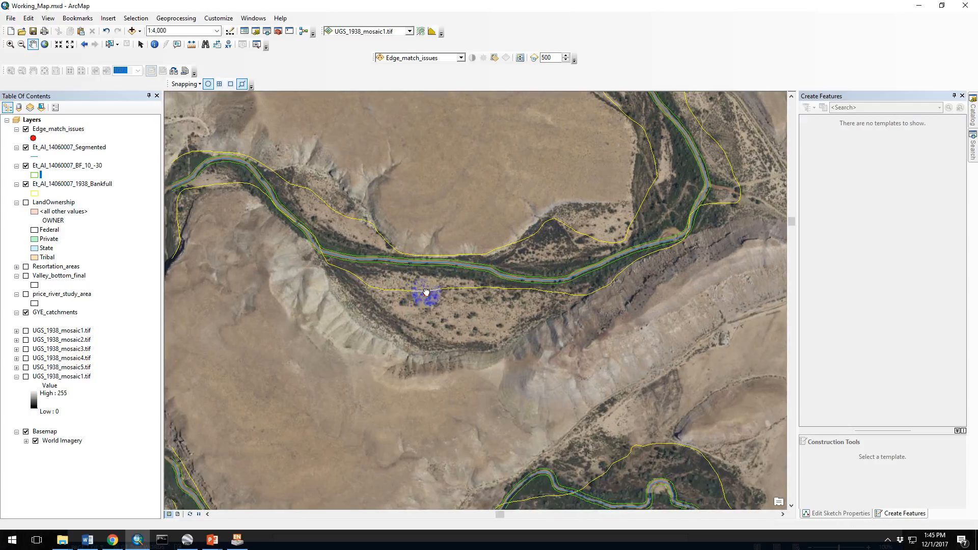
{"action": "left_click_drag", "start_coordinate": [426, 293], "coordinate": [332, 261]}
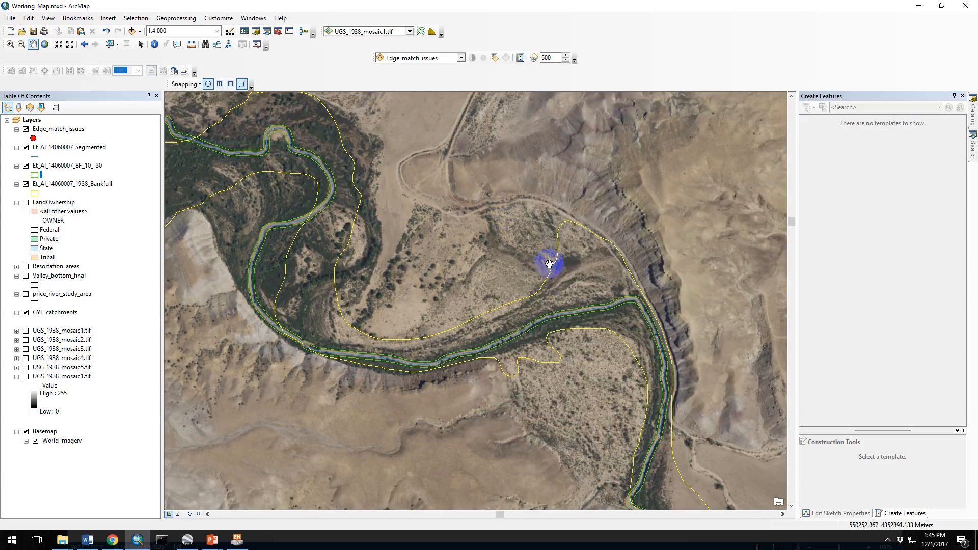
{"action": "left_click_drag", "start_coordinate": [549, 261], "coordinate": [708, 225]}
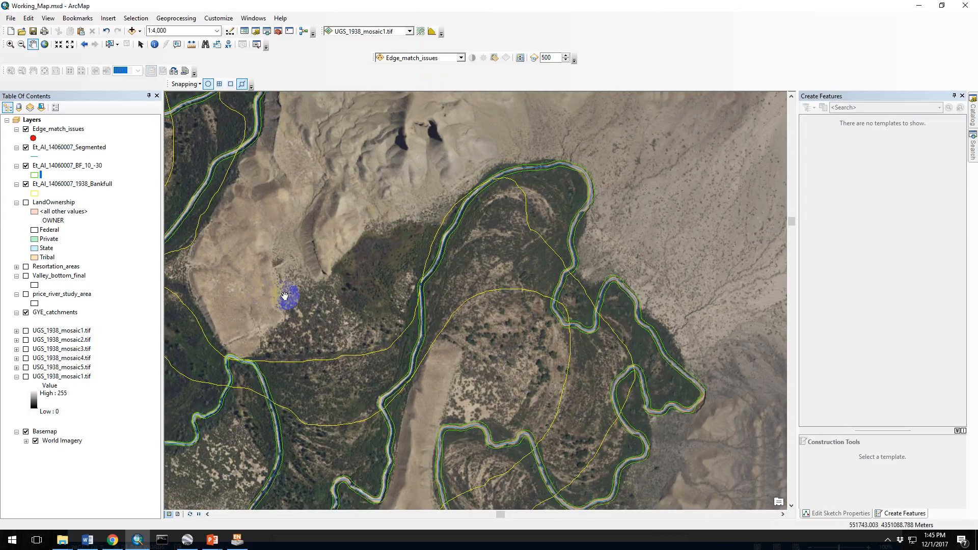
{"action": "left_click_drag", "start_coordinate": [284, 297], "coordinate": [467, 122]}
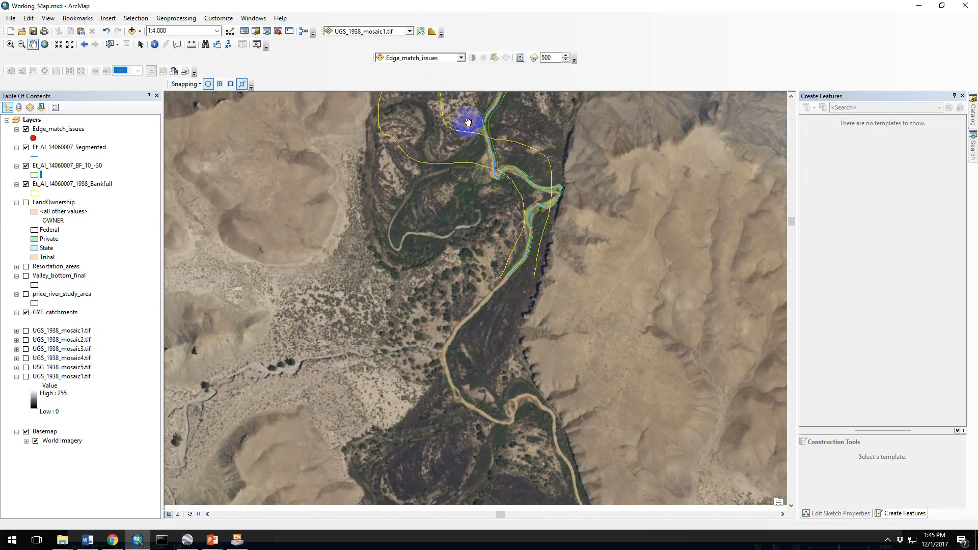
{"action": "left_click_drag", "start_coordinate": [468, 122], "coordinate": [658, 438]}
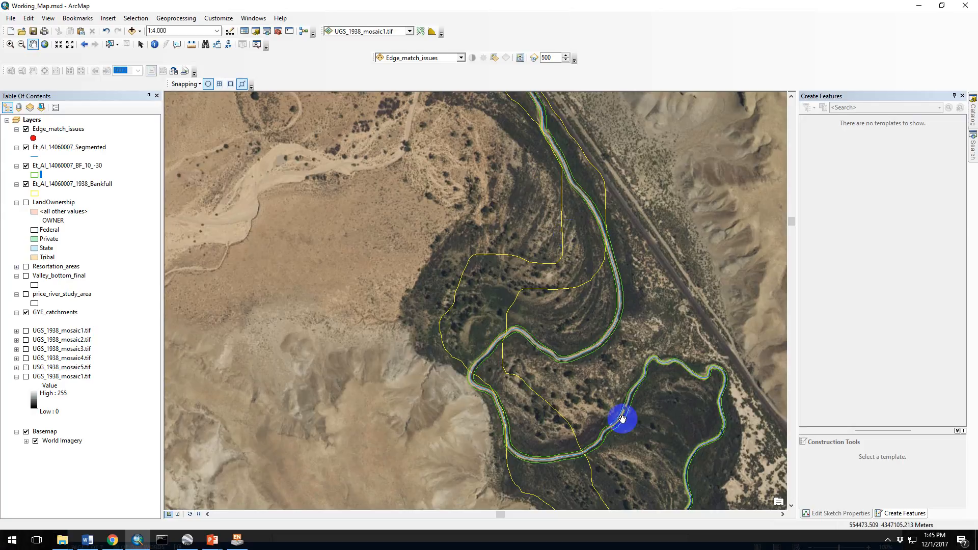
- Pan across the last reach, then zoom out to about 1:40,000 for the whole corridor
{"action": "left_click_drag", "start_coordinate": [622, 419], "coordinate": [464, 236]}
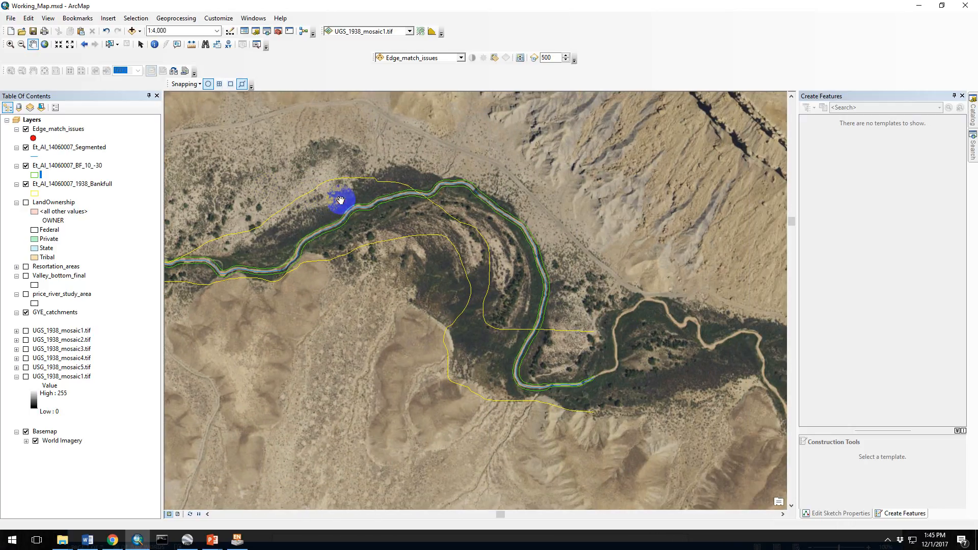
{"action": "left_click_drag", "start_coordinate": [340, 199], "coordinate": [686, 285]}
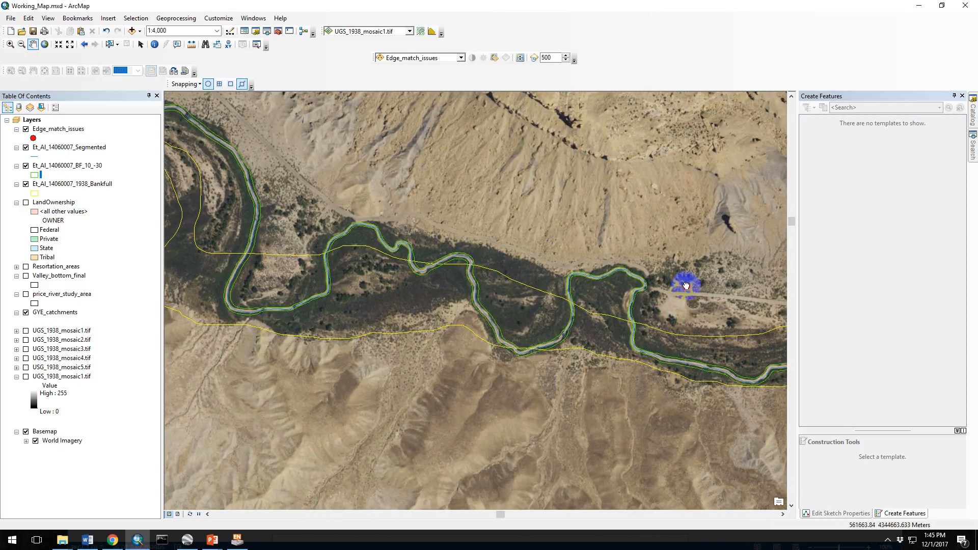
{"action": "left_click_drag", "start_coordinate": [683, 286], "coordinate": [605, 310]}
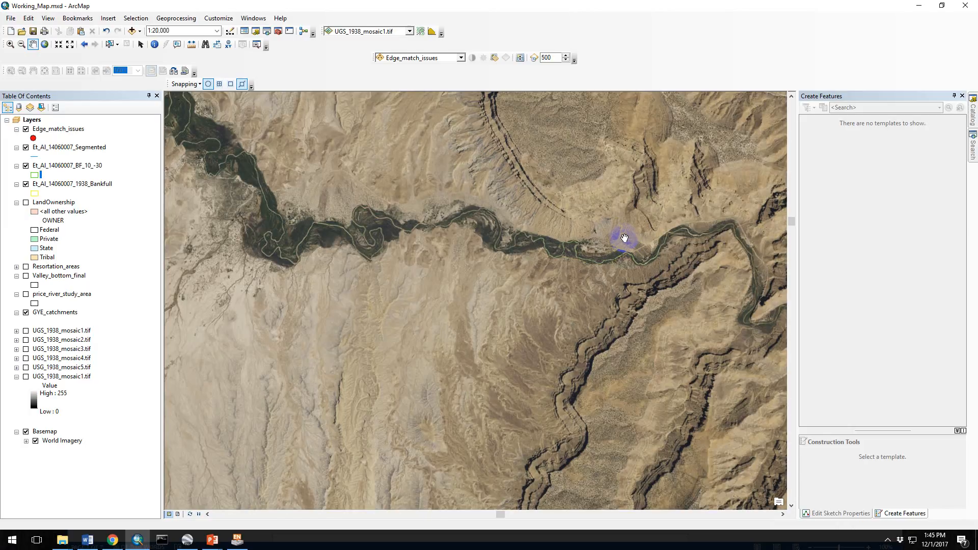
{"action": "scroll", "scroll_direction": "down", "scroll_amount": 3}
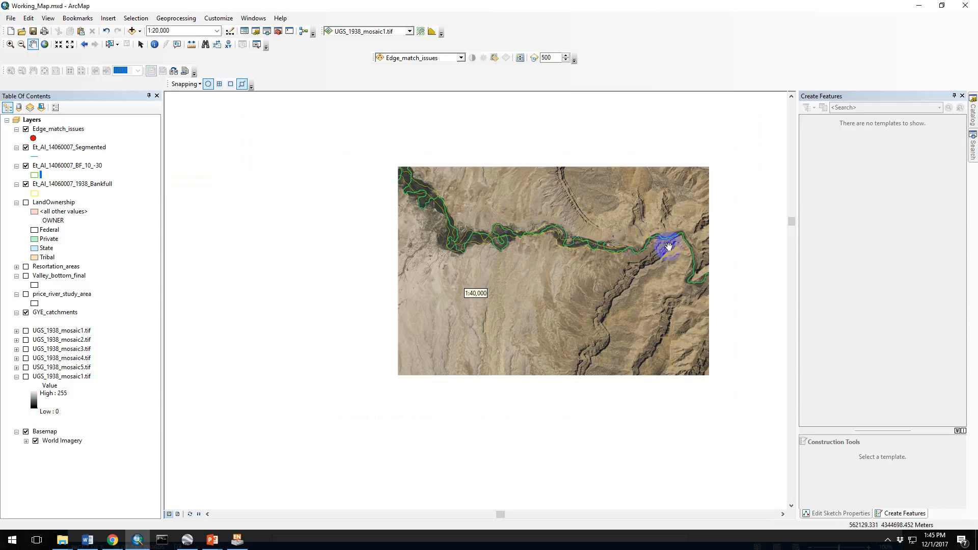